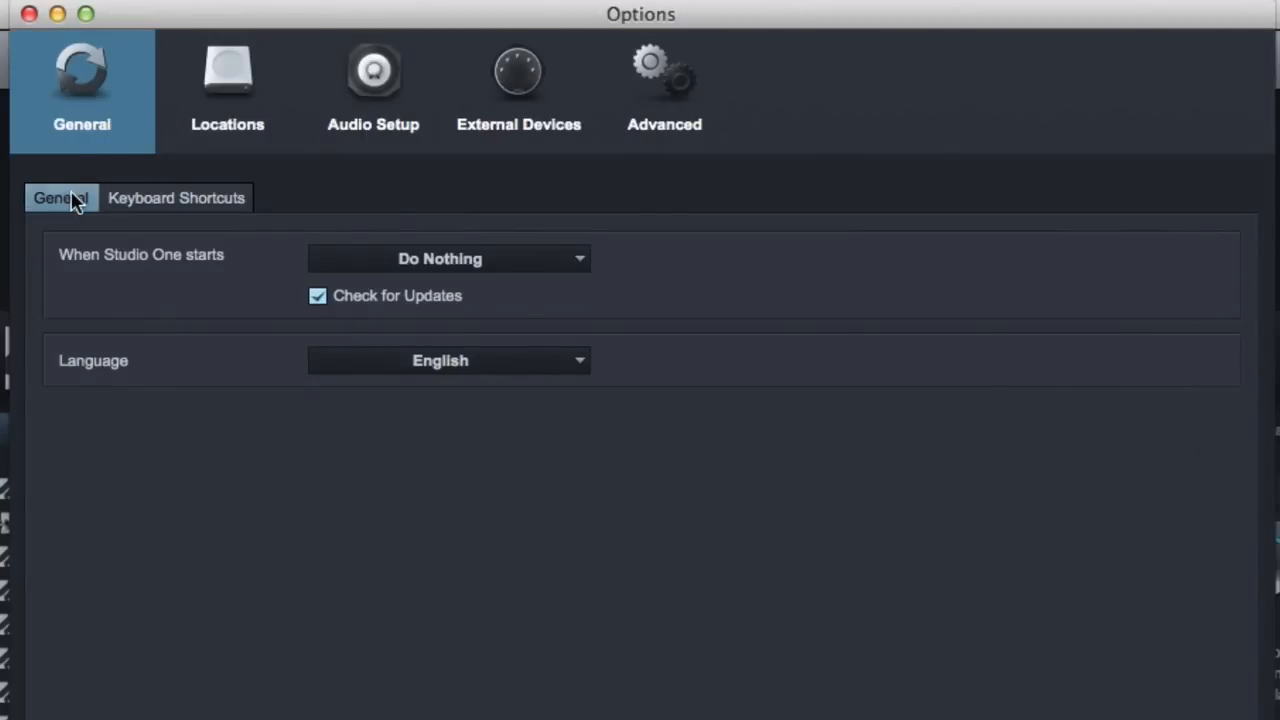
{"action": "mouse_move", "coordinate": [410, 310]}
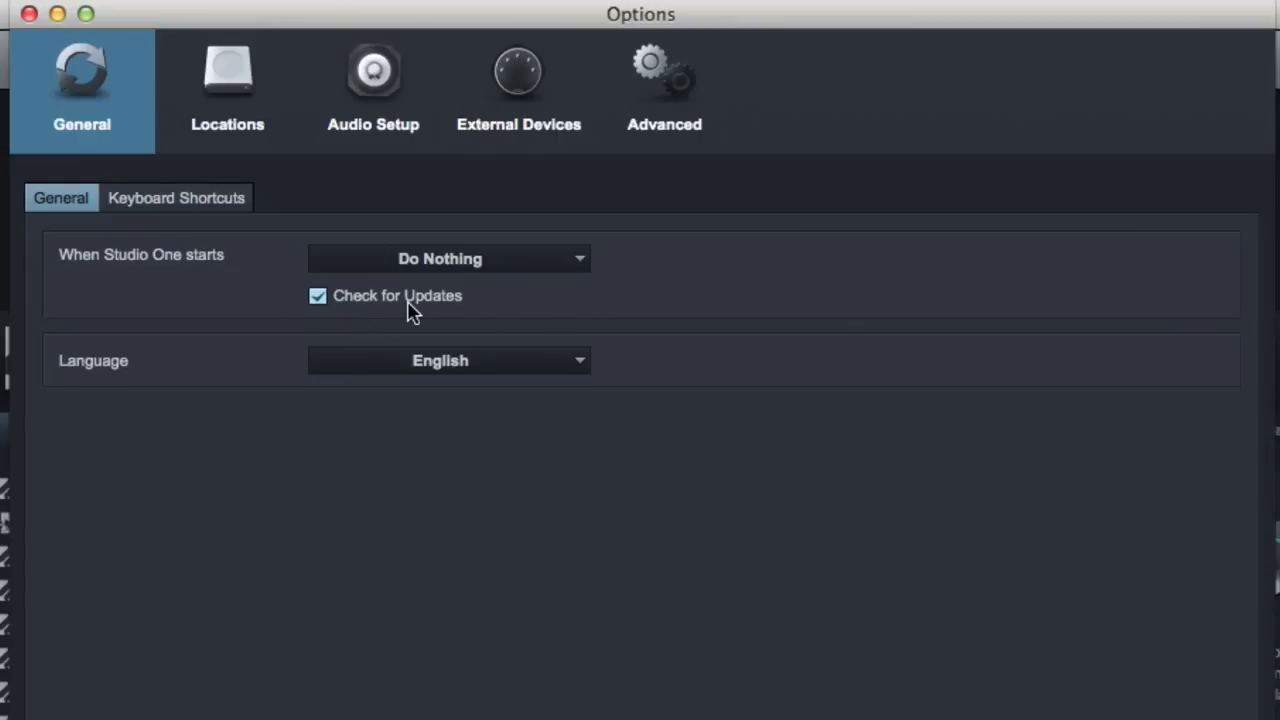
{"action": "mouse_move", "coordinate": [520, 244]}
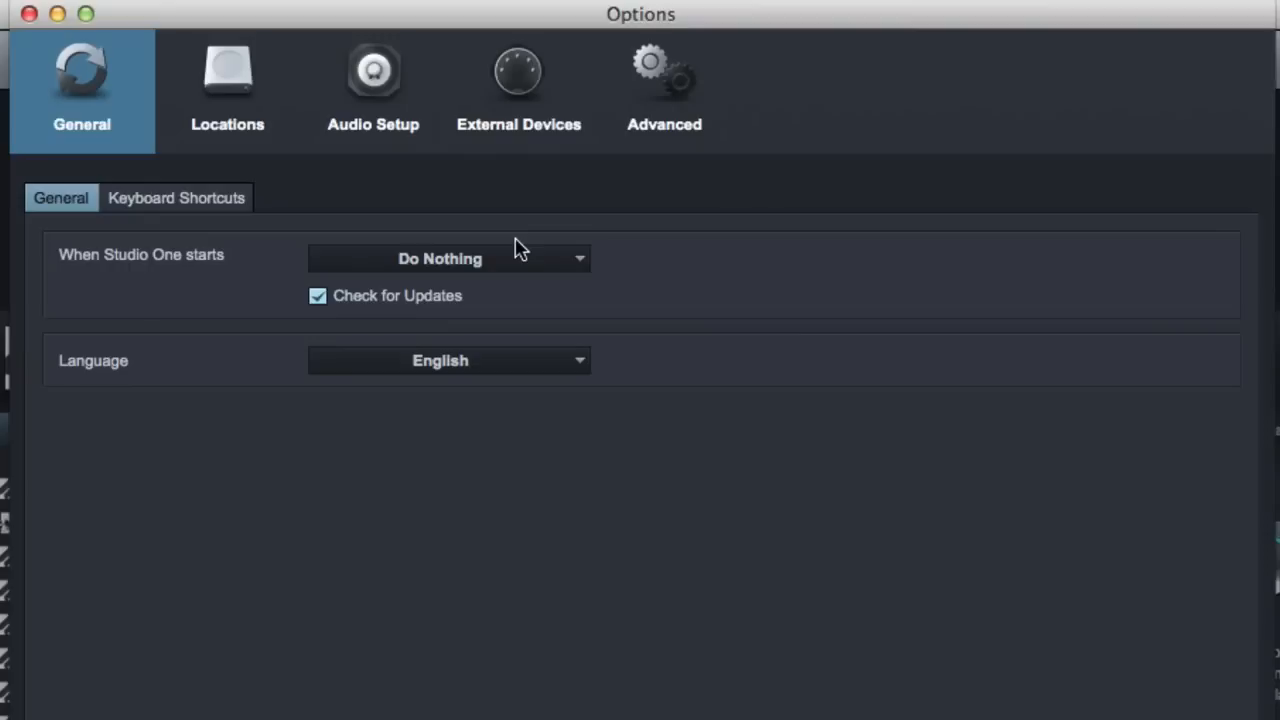